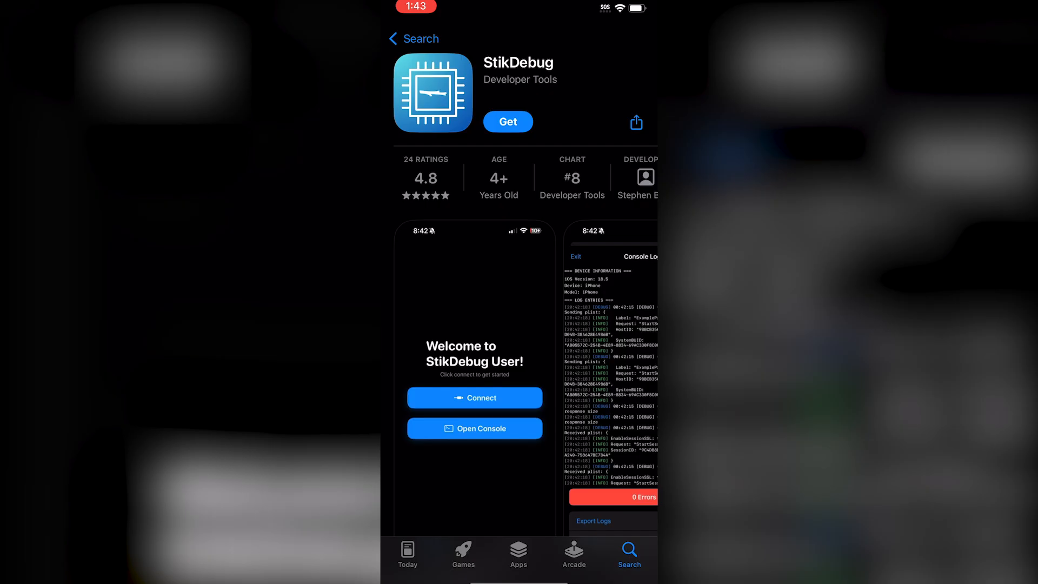
Install StikDebug from its App Store page via Get
left_click(508, 122)
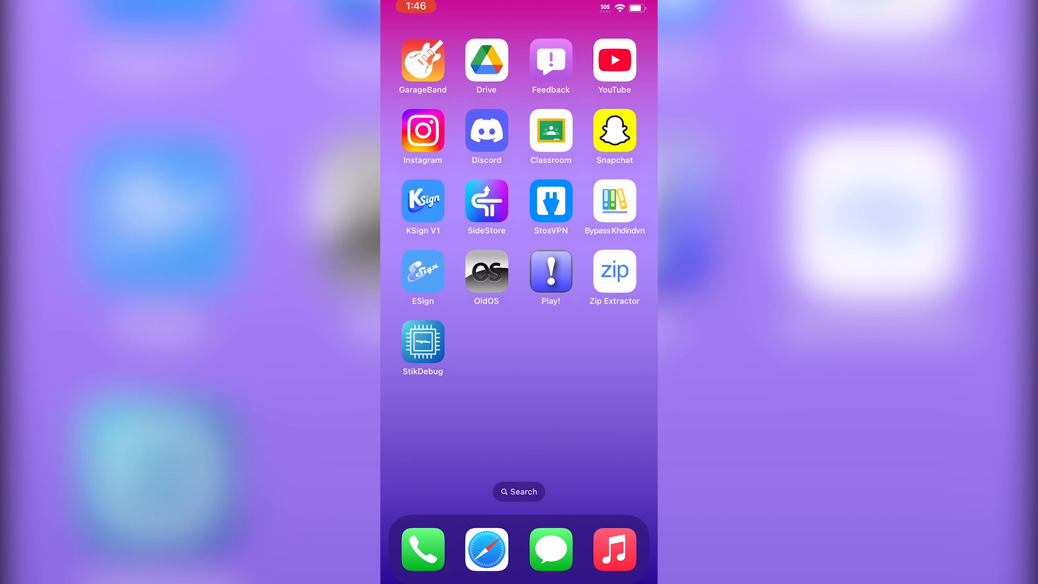
Check StosVPN's local tunnel status, currently disconnected and inactive
left_click(551, 202)
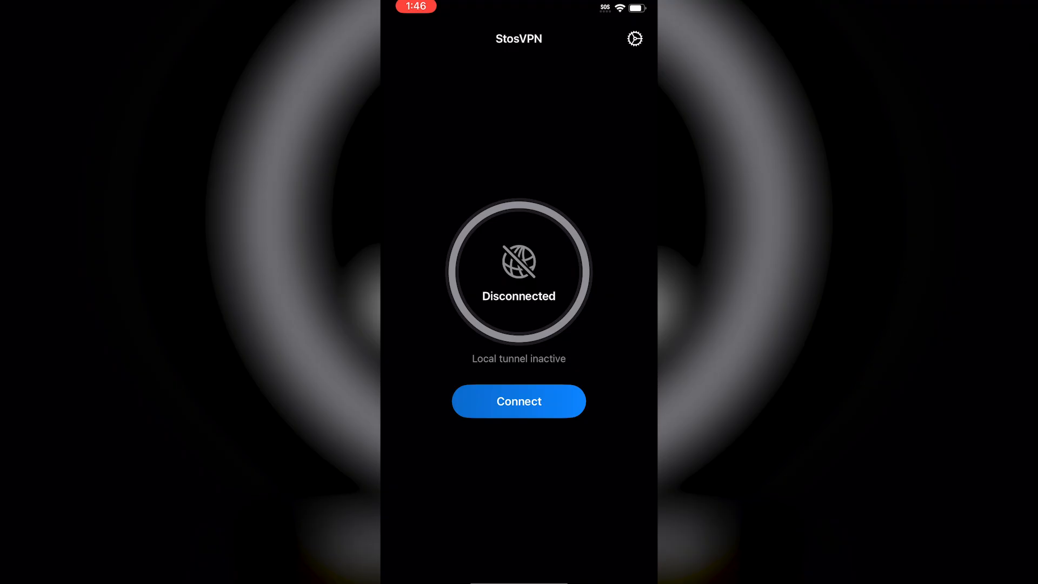
left_click(518, 401)
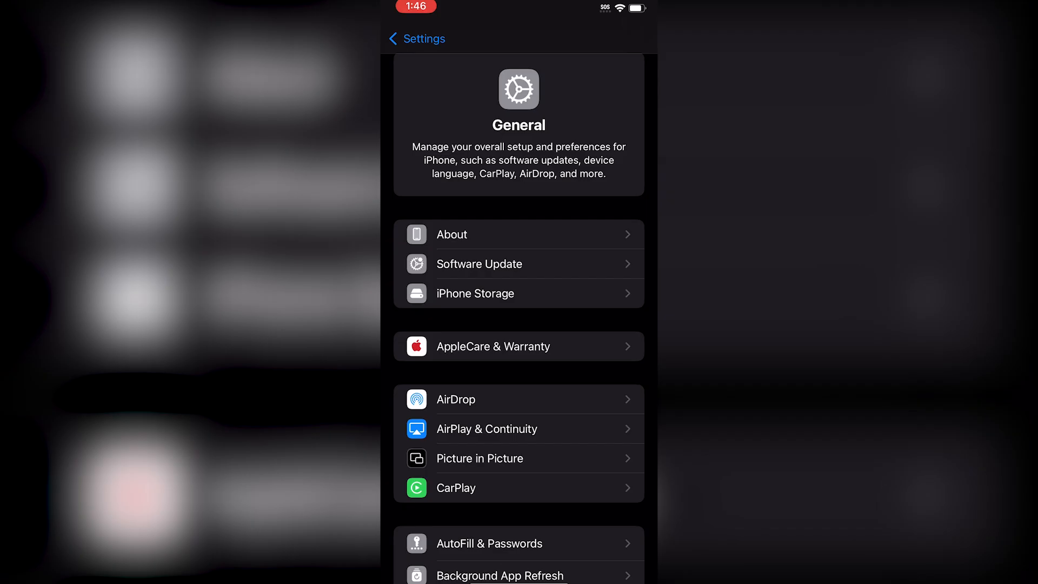
Set Background App Refresh to Off under General, then leave Settings
scroll("down", 3)
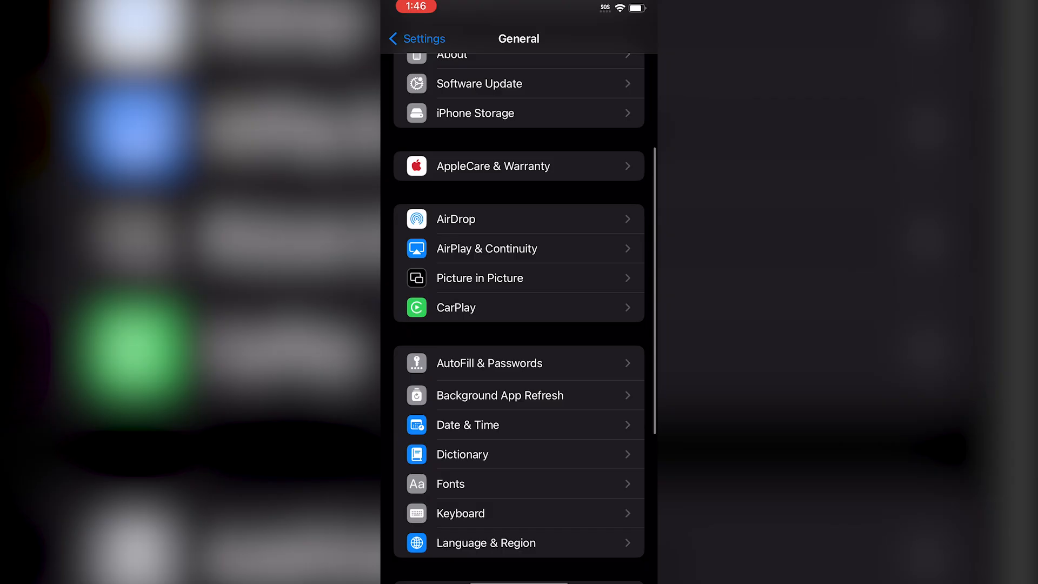
left_click(500, 396)
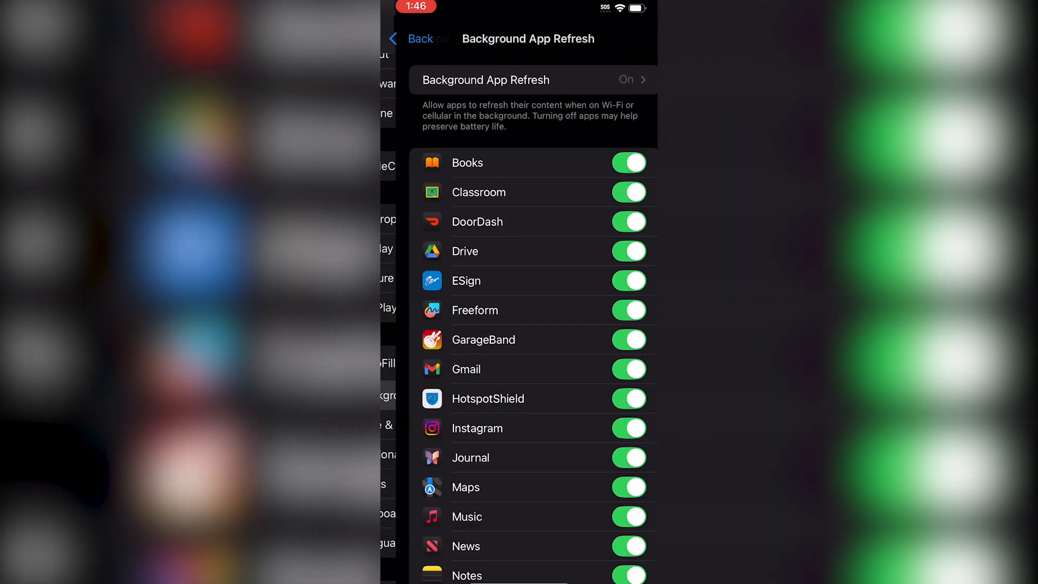
left_click(486, 79)
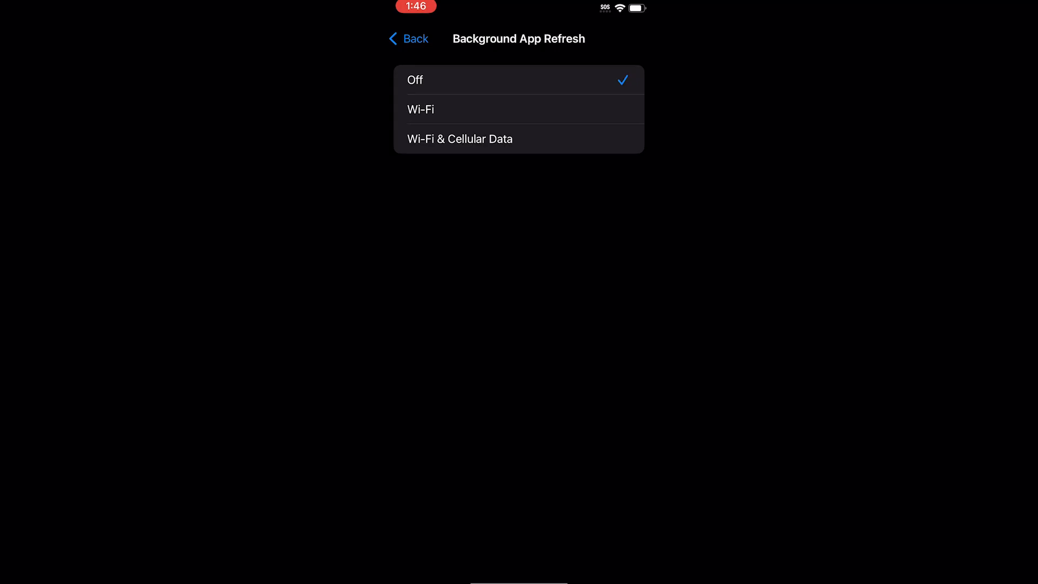
key("home")
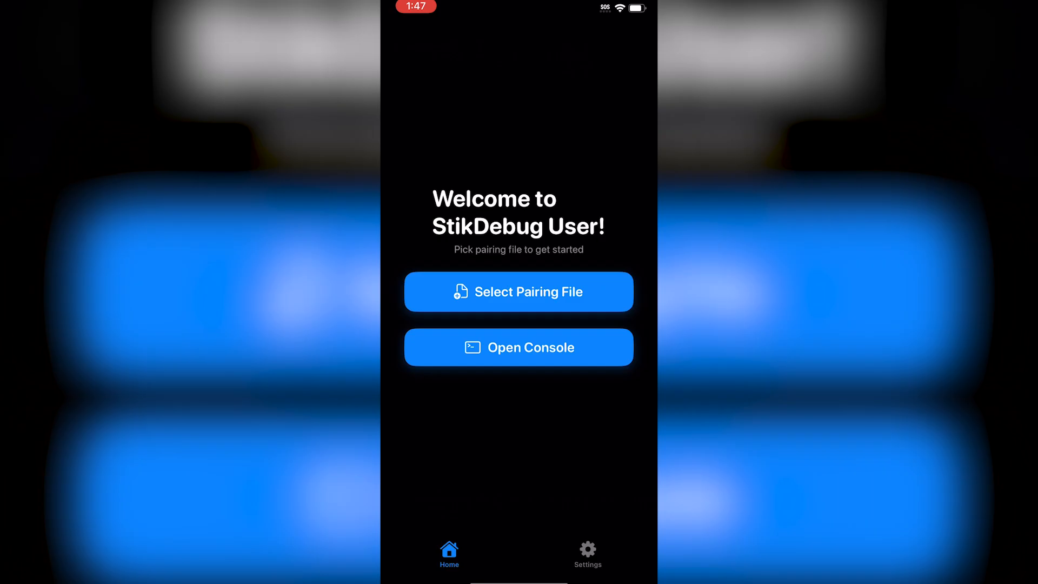
Load the pairing file into StikDebug from the Files picker
left_click(517, 291)
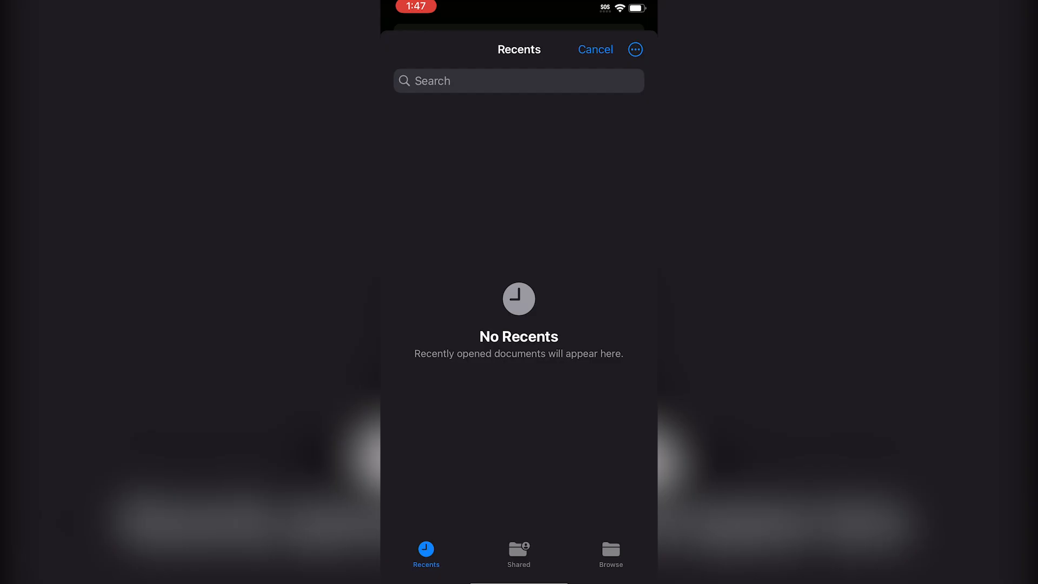
left_click(610, 553)
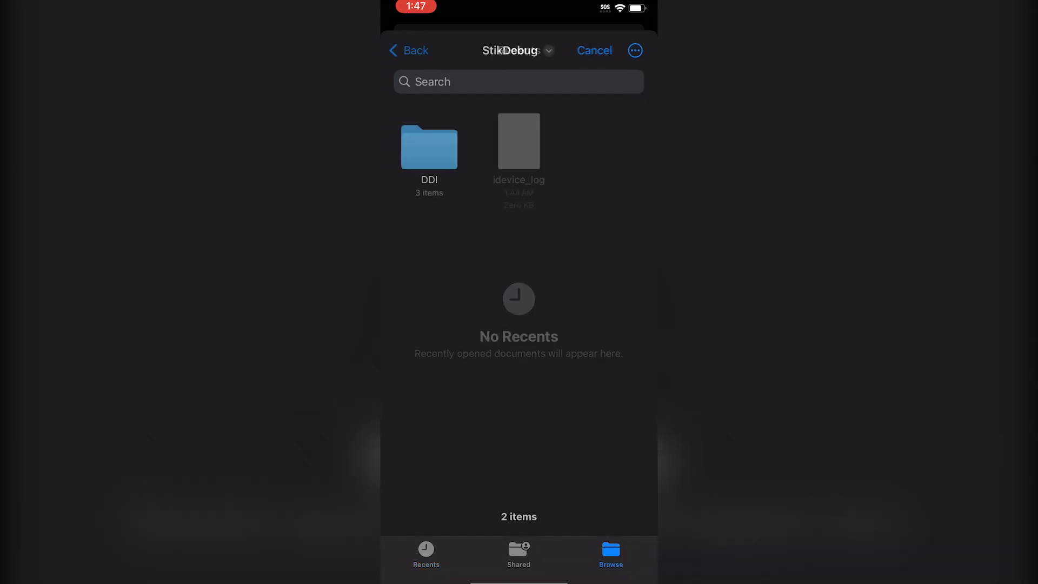
left_click(407, 51)
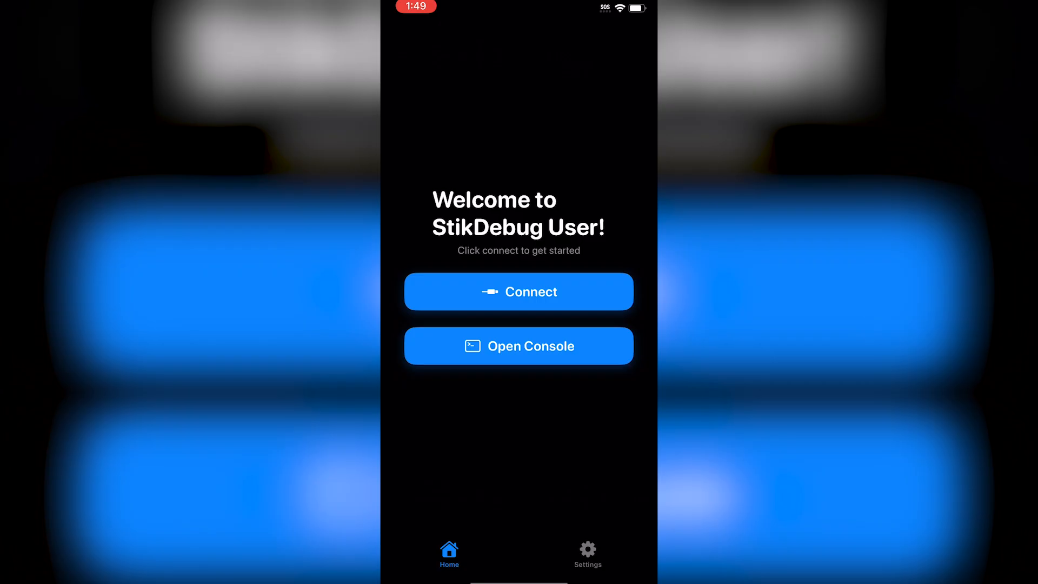
Connect in StikDebug for Play!, dismissing the JIT unavailable warning
left_click(518, 291)
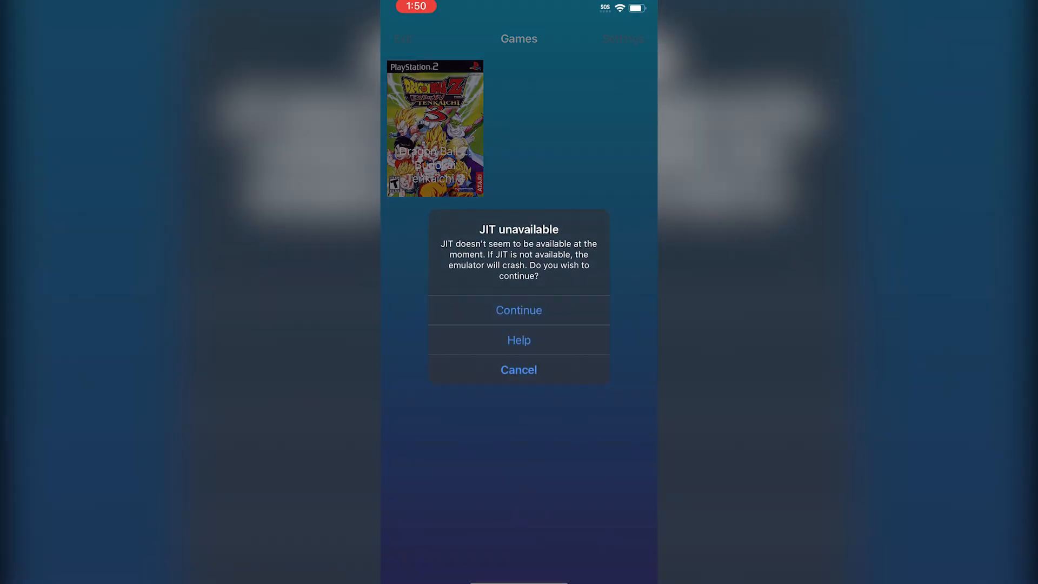
left_click(518, 369)
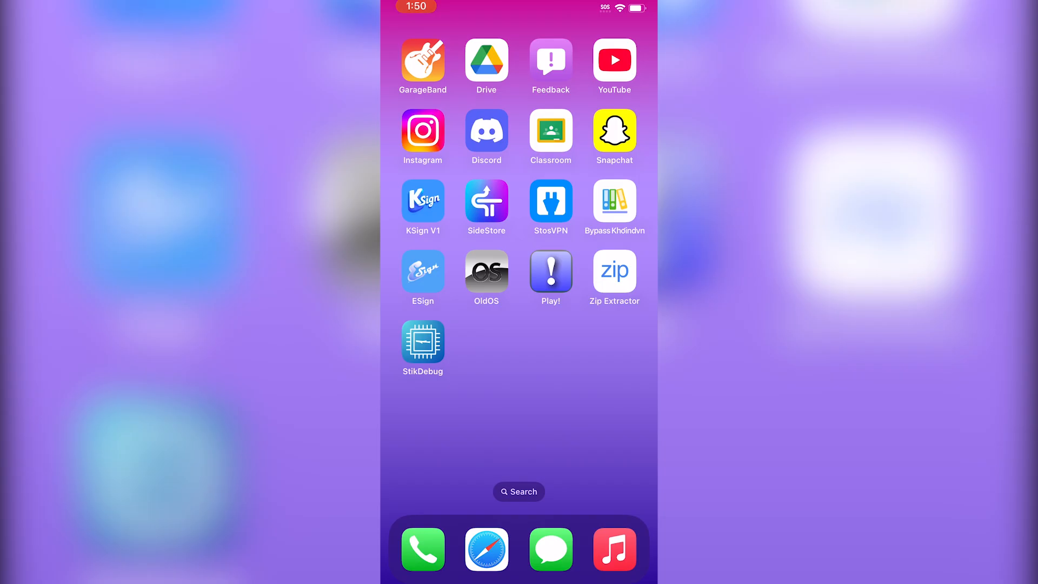
Connect StosVPN's local tunnel so it becomes active with an assigned IP
left_click(550, 206)
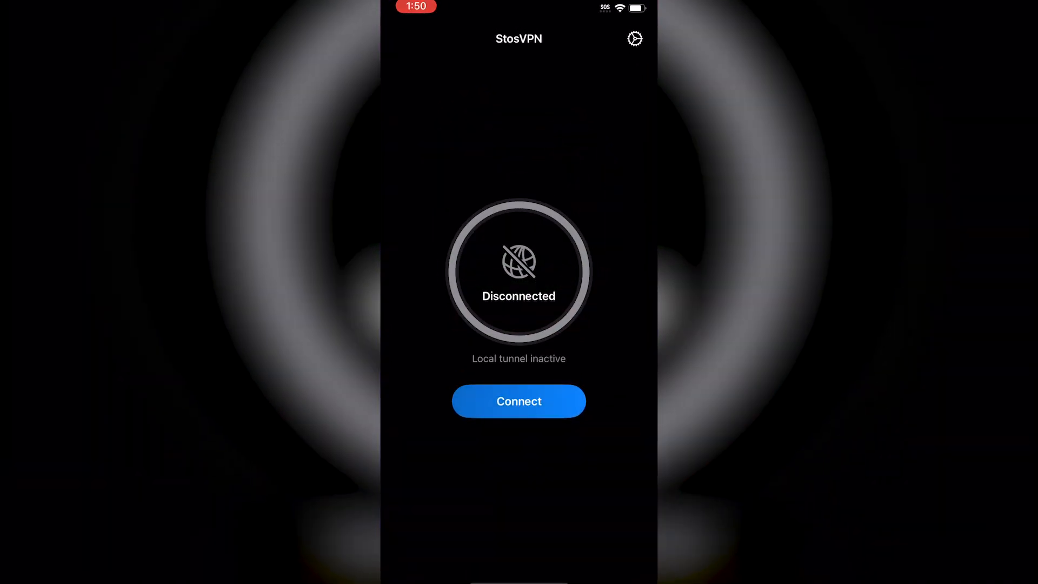
left_click(518, 400)
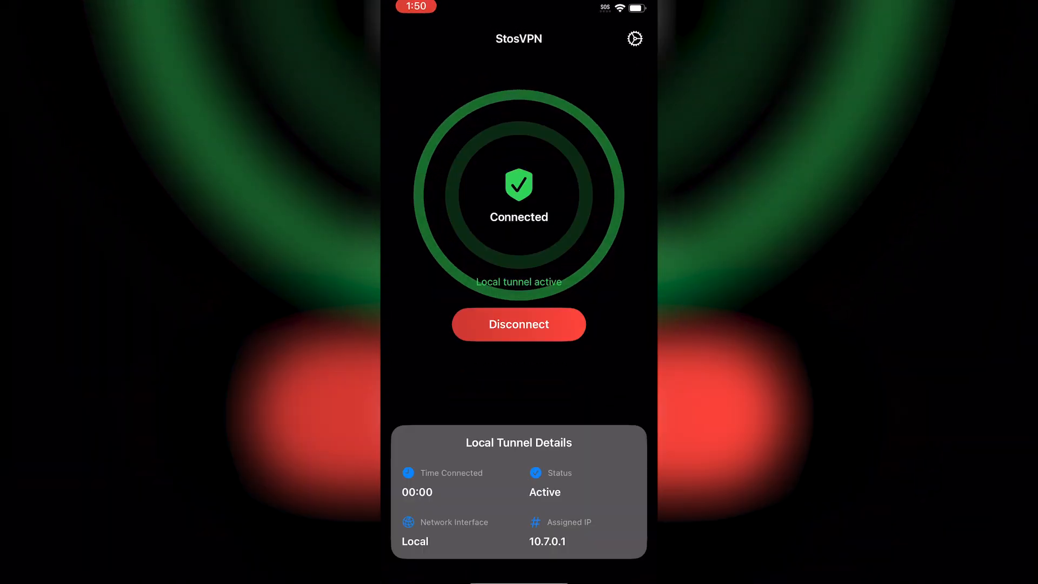